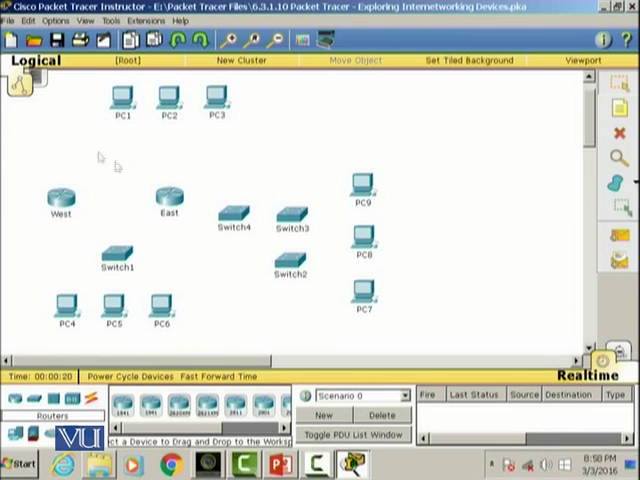
{"action": "mouse_move", "coordinate": [207, 161]}
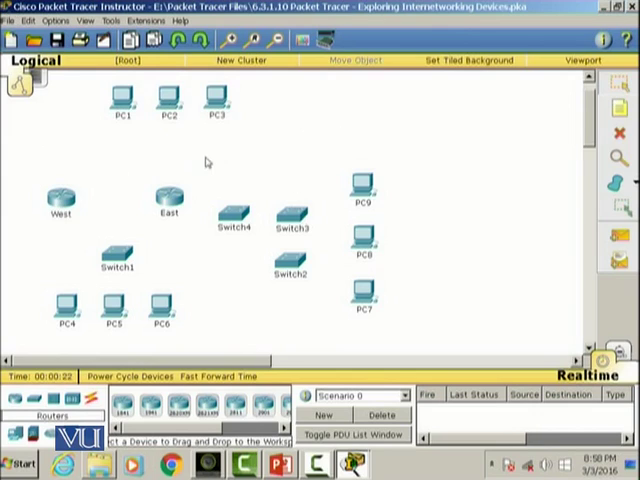
{"action": "mouse_move", "coordinate": [225, 175]}
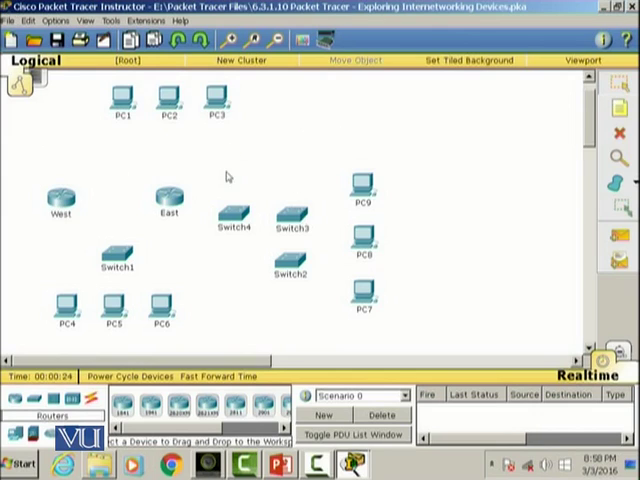
{"action": "mouse_move", "coordinate": [197, 272]}
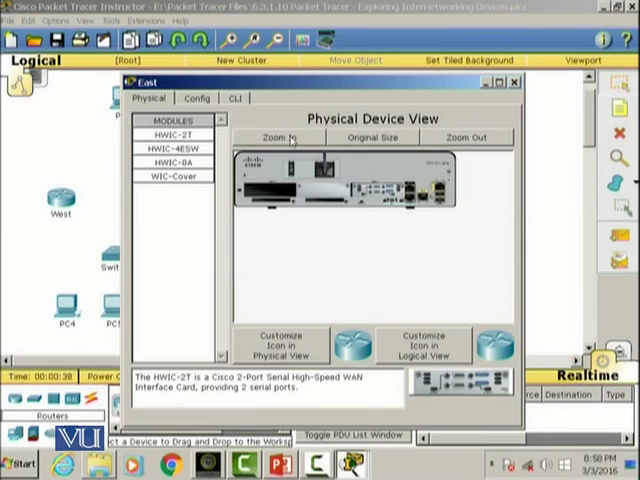
Step: Zoom in on East's physical view to enlarge the chassis expansion slots
{"action": "left_click", "coordinate": [285, 137]}
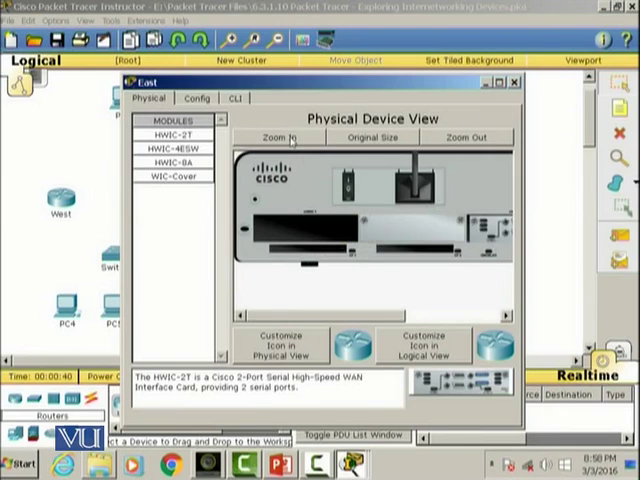
{"action": "mouse_move", "coordinate": [530, 230]}
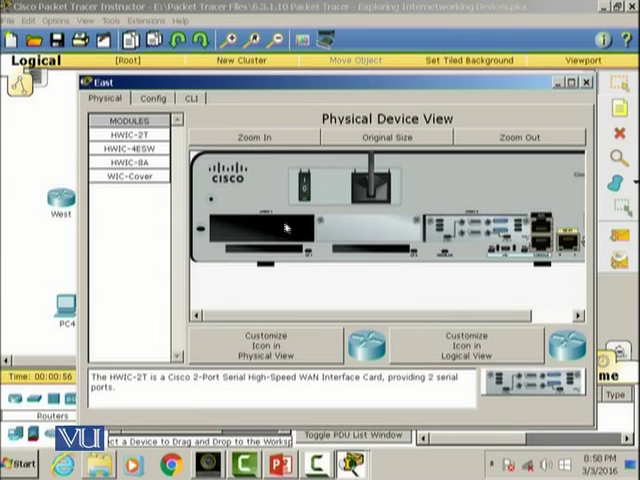
{"action": "mouse_move", "coordinate": [473, 175]}
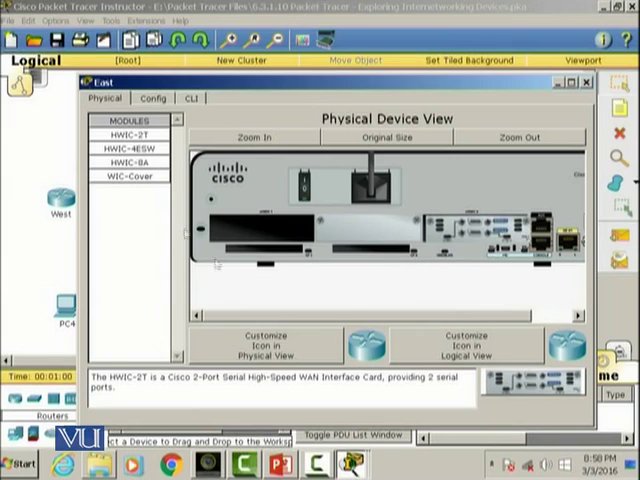
{"action": "mouse_move", "coordinate": [318, 291]}
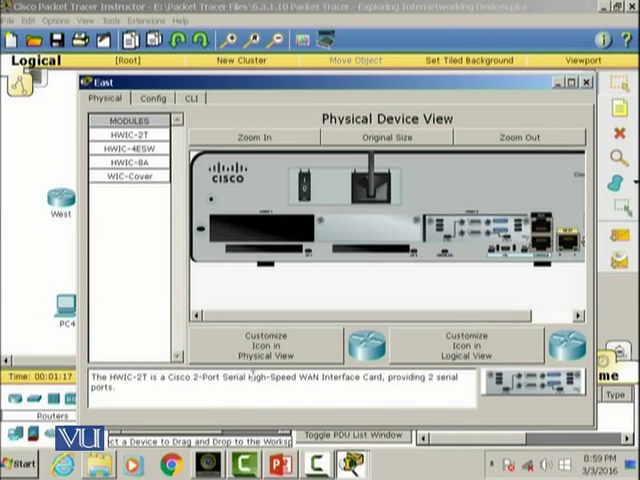
{"action": "mouse_move", "coordinate": [148, 210]}
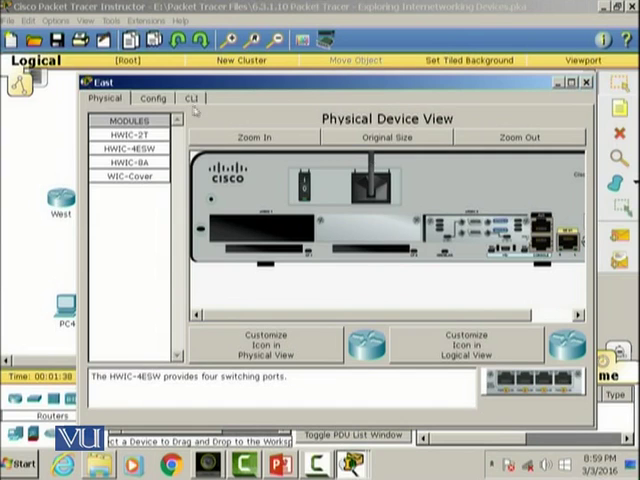
{"action": "left_click", "coordinate": [183, 97]}
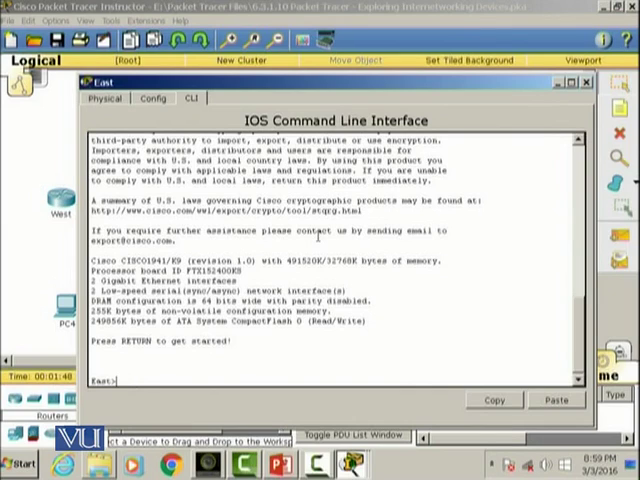
{"action": "type", "text": "show ip"}
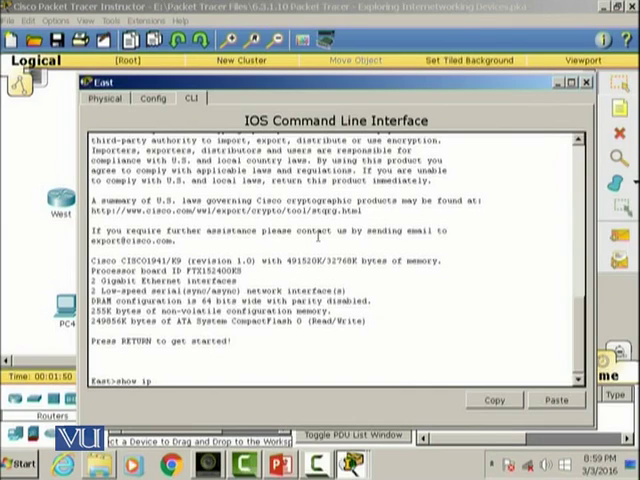
{"action": "type", "text": "interface b"}
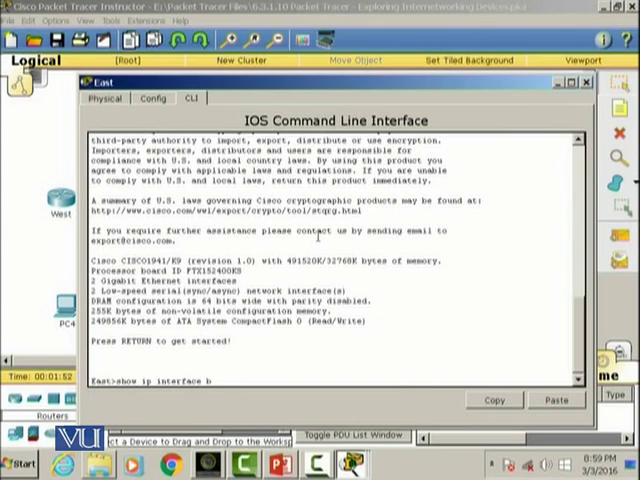
{"action": "key", "text": "Return"}
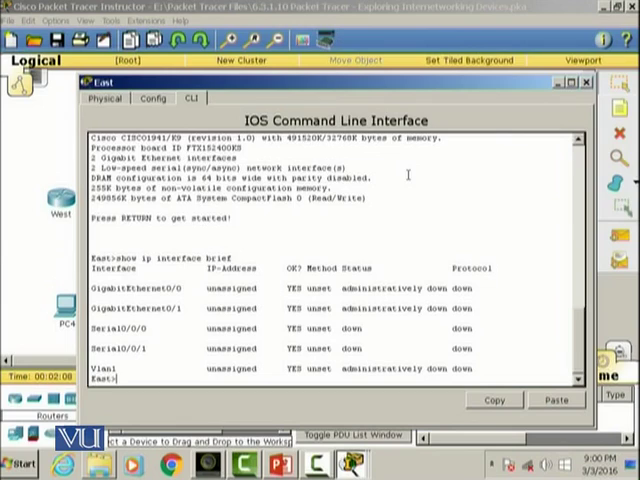
{"action": "type", "text": "show"}
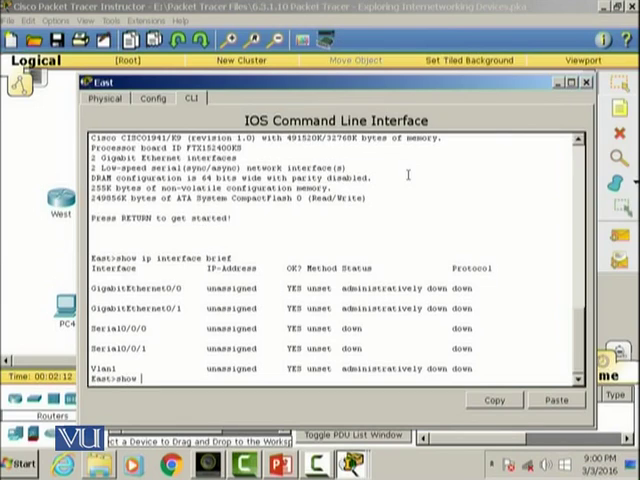
{"action": "type", "text": "interface"}
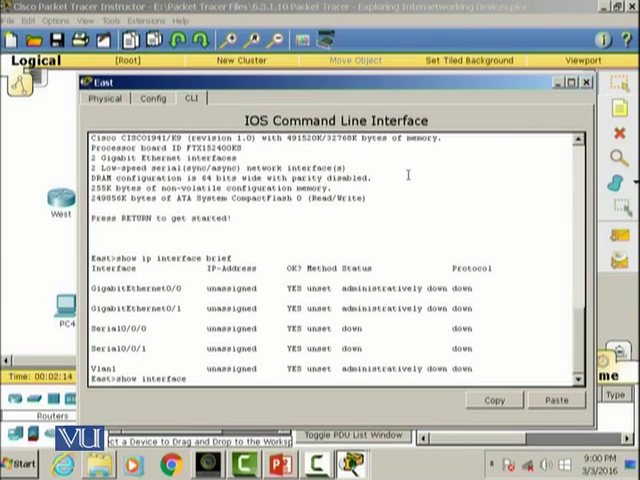
{"action": "type", "text": "gig"}
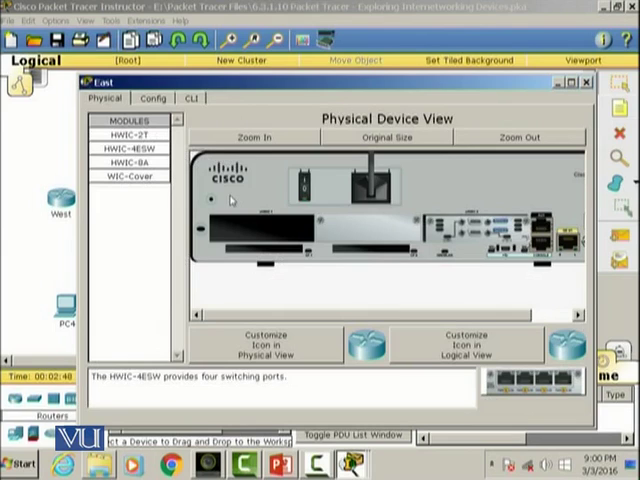
{"action": "mouse_move", "coordinate": [320, 265]}
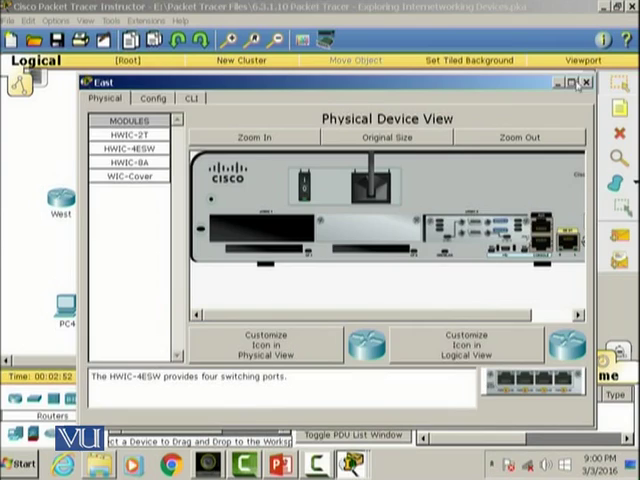
Step: Close the East router's window and reopen it at its default physical view
{"action": "left_click", "coordinate": [589, 82]}
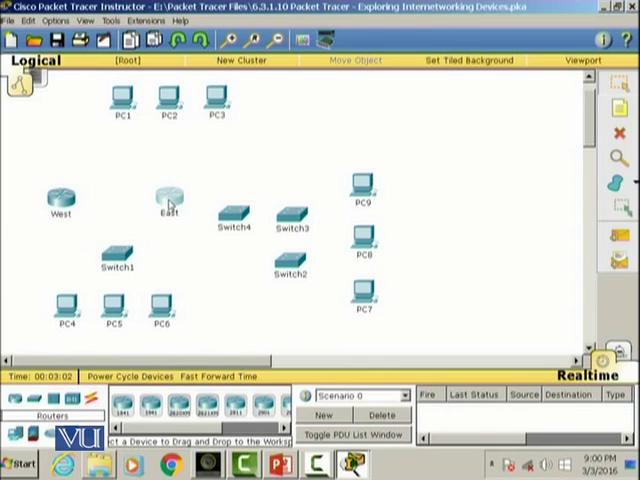
{"action": "double_click", "coordinate": [168, 192]}
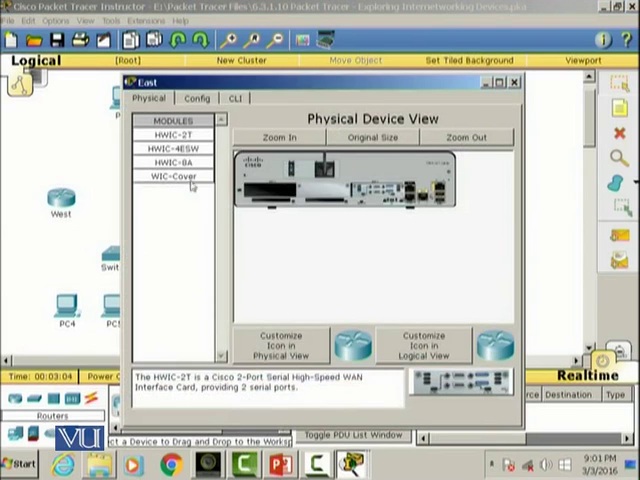
{"action": "mouse_move", "coordinate": [185, 207]}
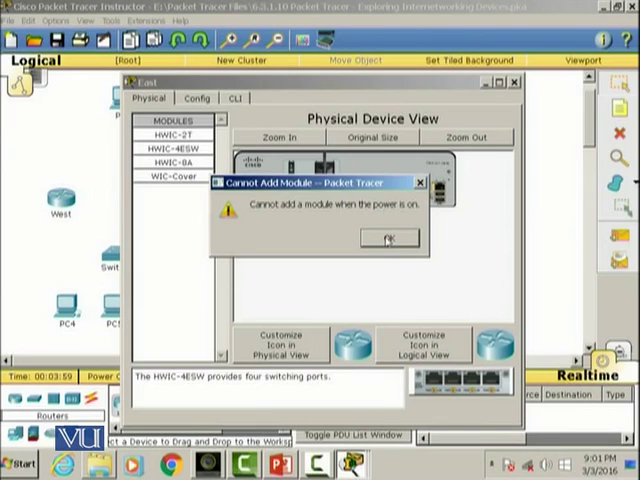
Step: Dismiss the warning that modules cannot be added while East is powered on
{"action": "left_click", "coordinate": [388, 237]}
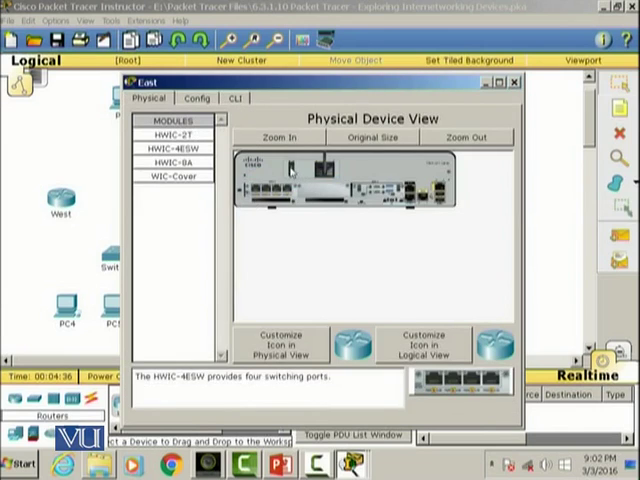
{"action": "mouse_move", "coordinate": [290, 170]}
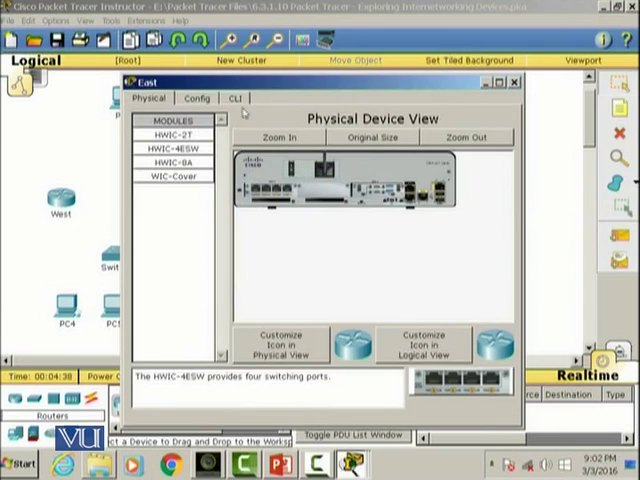
Step: Run 'show ip interface brief' in East's CLI to list its FastEthernet interfaces
{"action": "left_click", "coordinate": [234, 98]}
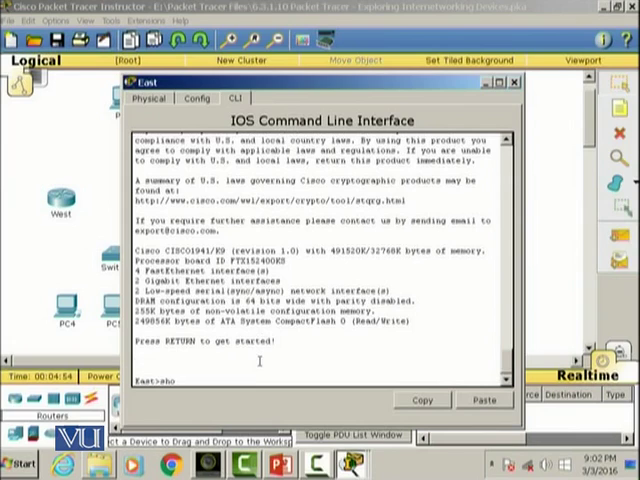
{"action": "type", "text": "show ip interface brie"}
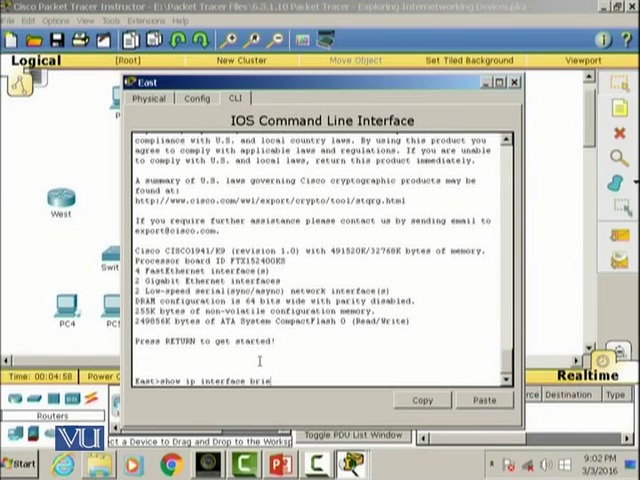
{"action": "key", "text": "enter"}
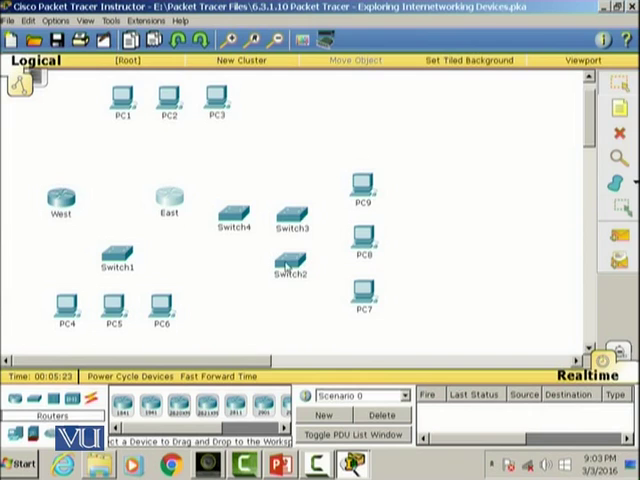
Step: Bring up the Connections category of cable types in the device-type selection box
{"action": "double_click", "coordinate": [288, 258]}
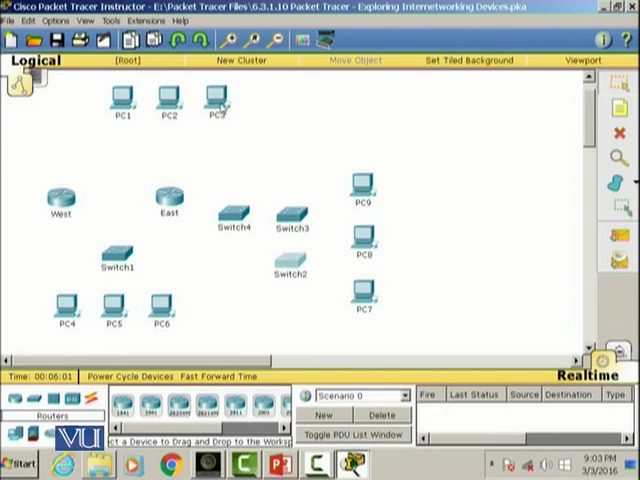
{"action": "mouse_move", "coordinate": [198, 221]}
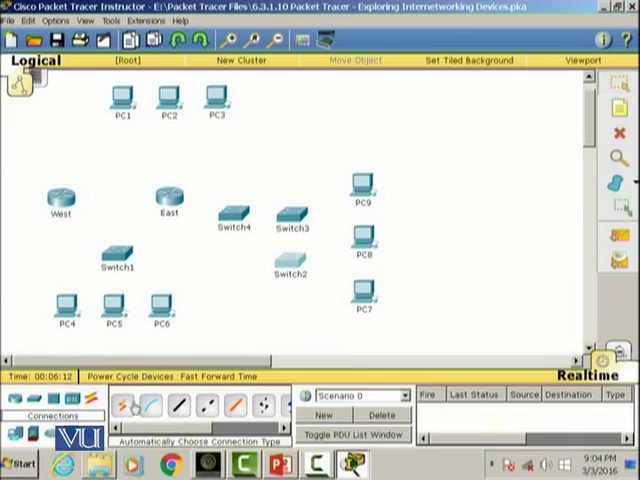
Step: Cable the PCs to East with copper straight-through links, using port FastEthernet0/1/2
{"action": "left_click", "coordinate": [179, 406]}
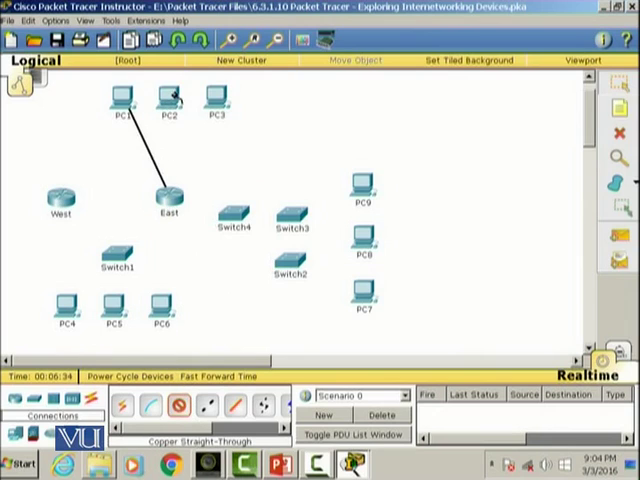
{"action": "left_click_drag", "start_coordinate": [164, 94], "coordinate": [172, 192]}
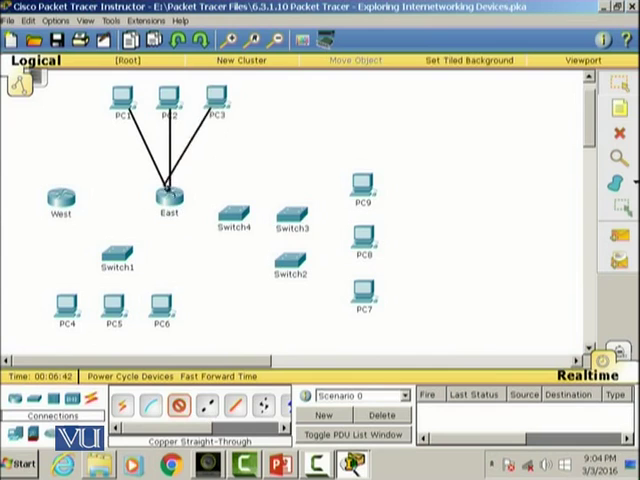
{"action": "left_click", "coordinate": [170, 190]}
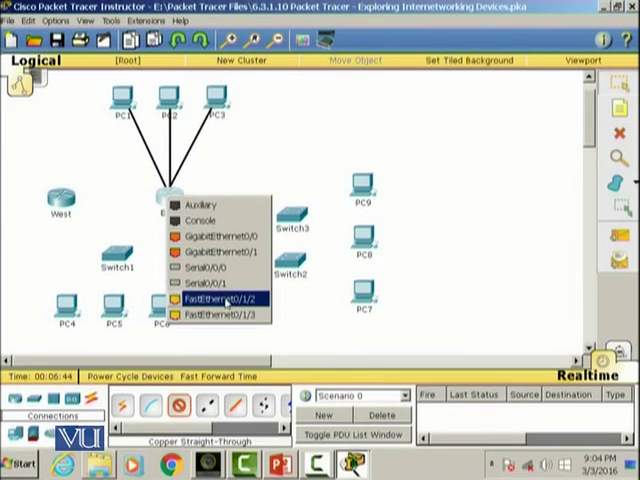
{"action": "left_click", "coordinate": [224, 298]}
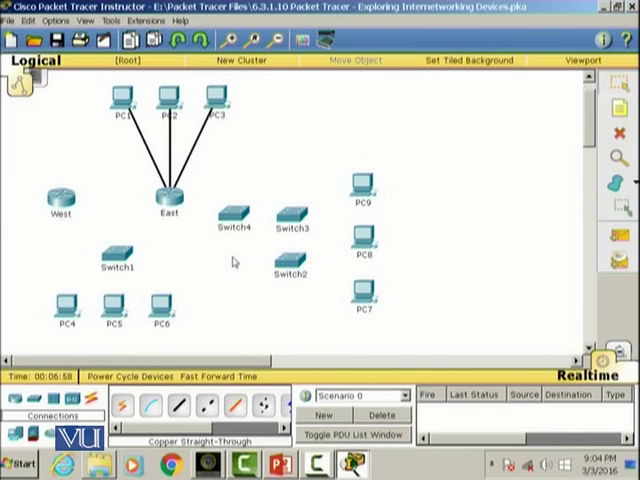
{"action": "mouse_move", "coordinate": [338, 178]}
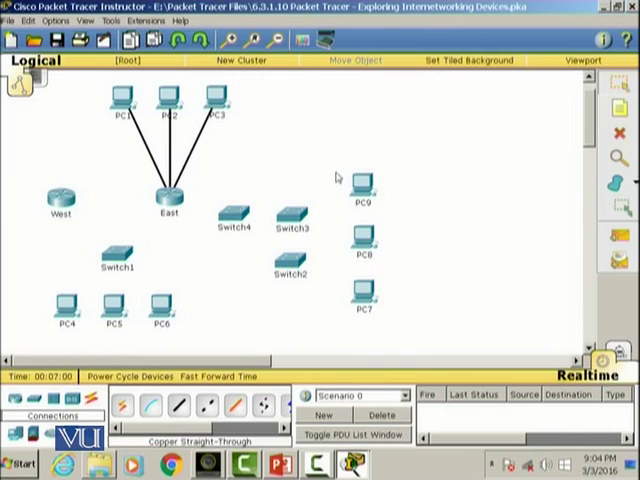